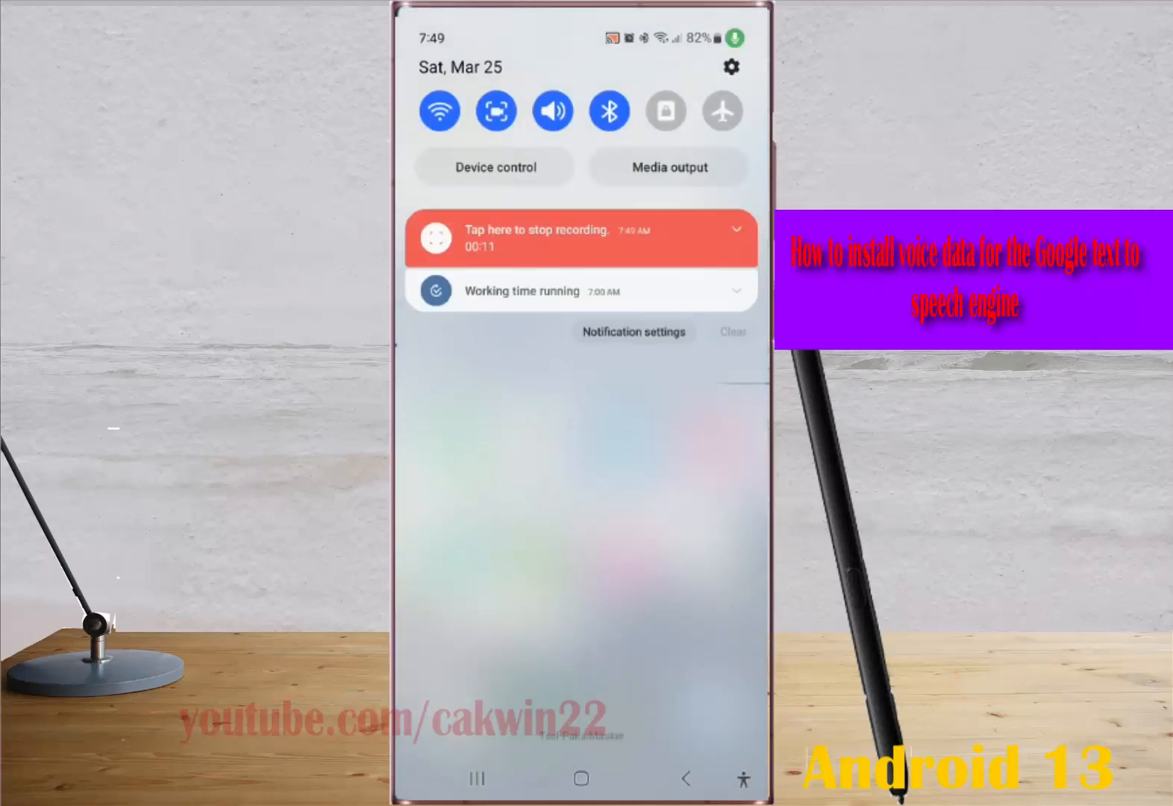
- Go from the Quick Settings panel to the main device Settings via the gear icon
{"action": "left_click", "coordinate": [729, 67]}
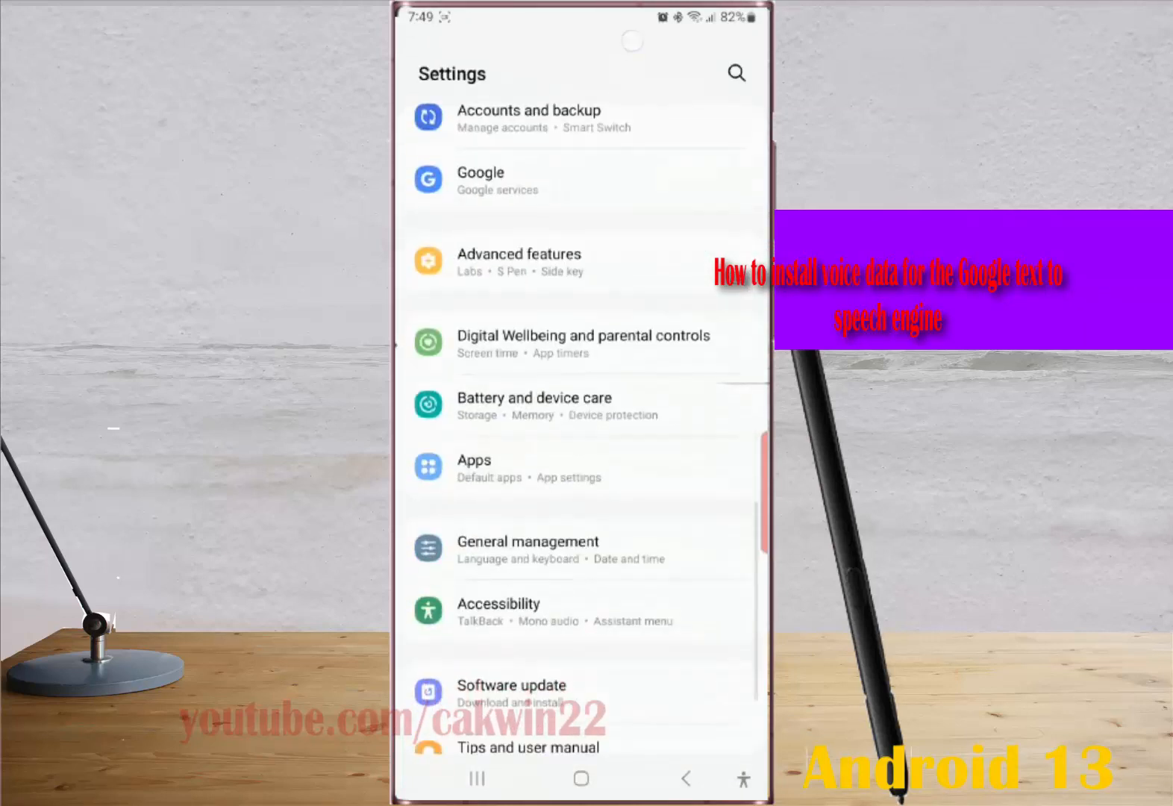
- Reach the Google TTS Options page through General management and the Preferred engine gear
{"action": "left_click", "coordinate": [527, 551]}
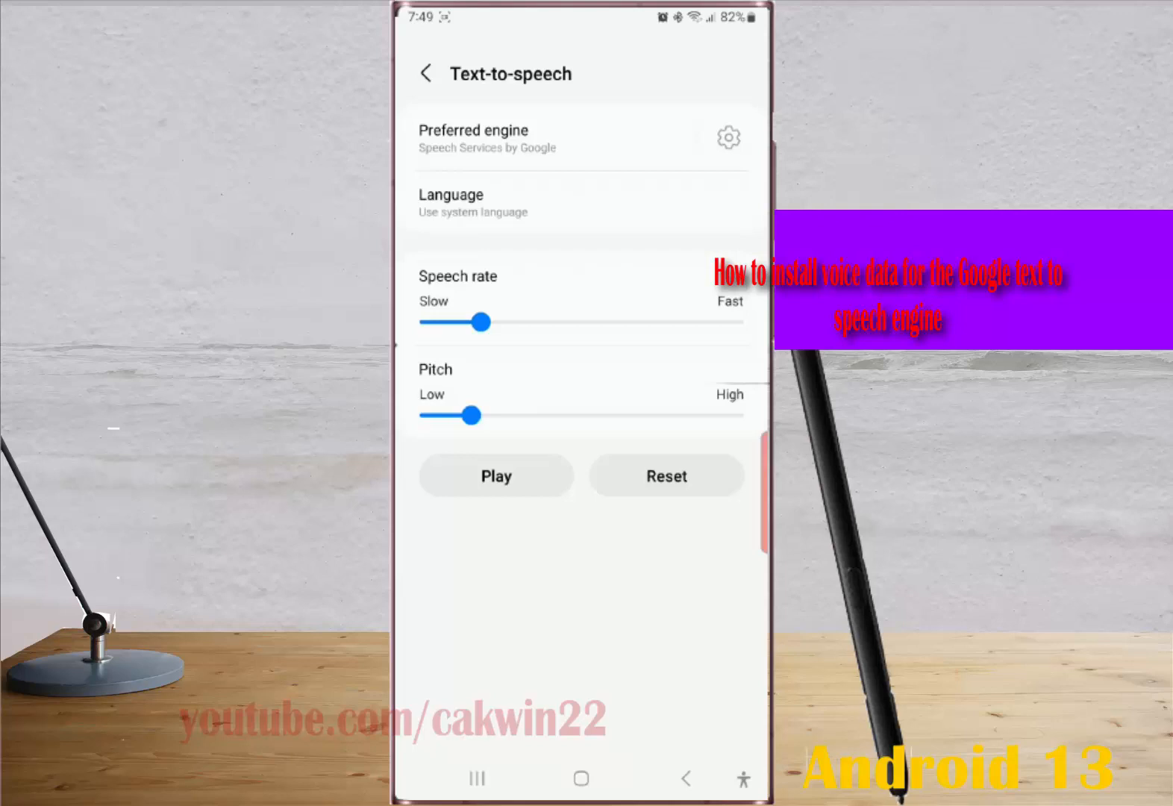
{"action": "left_click", "coordinate": [727, 138]}
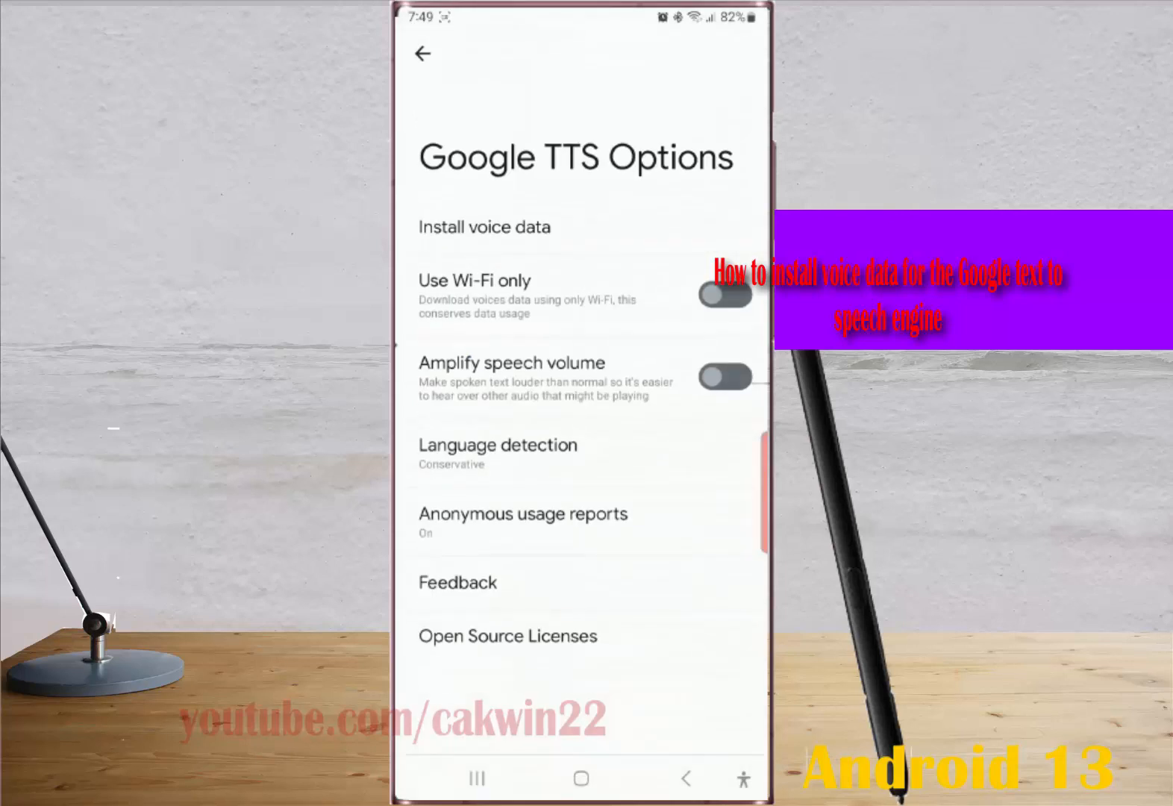
- Download the Italian (Italy) voice data (~20 MB) and select Voice IV as its voice
{"action": "left_click", "coordinate": [485, 227]}
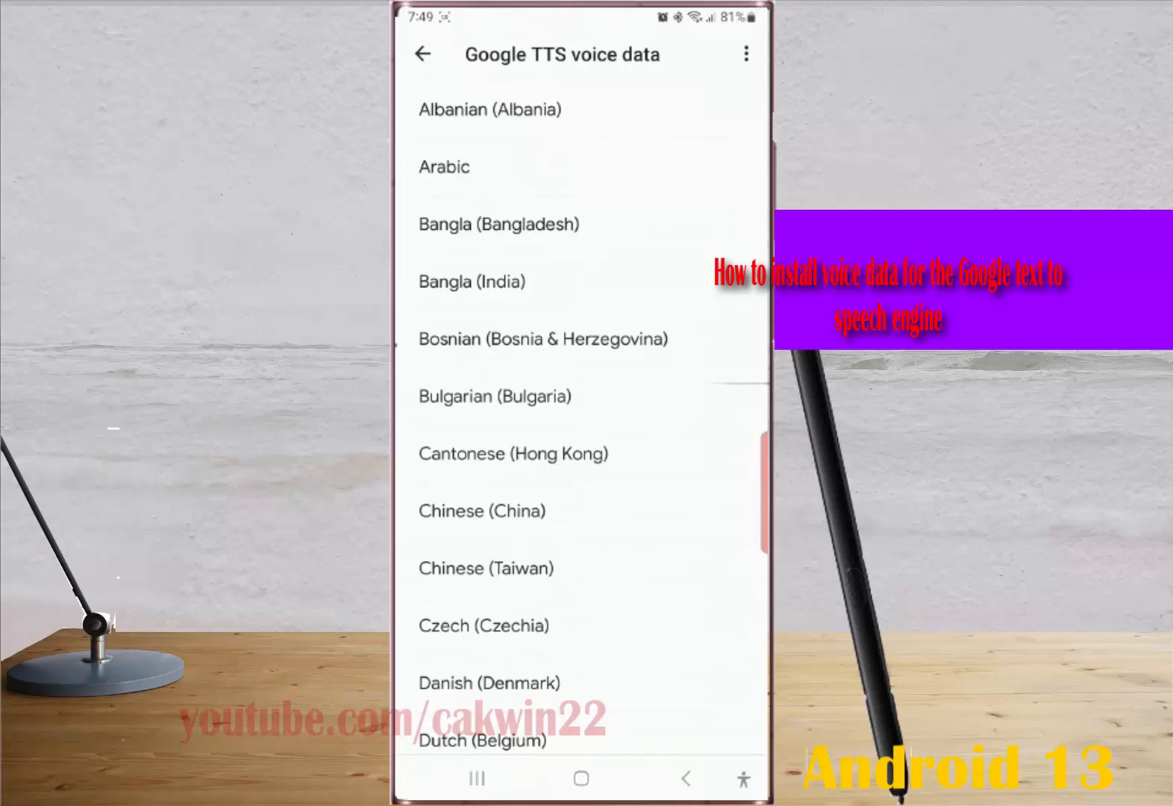
{"action": "scroll", "scroll_direction": "up", "scroll_amount": 3}
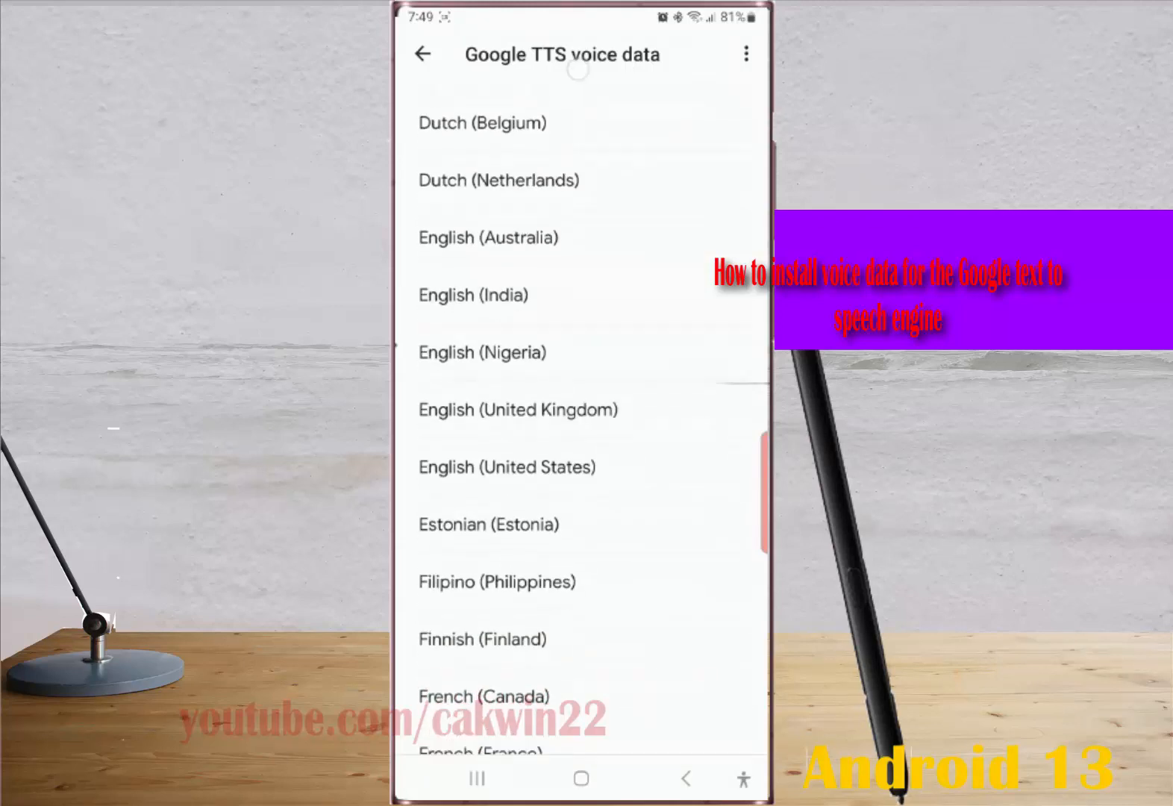
{"action": "scroll", "scroll_direction": "down", "scroll_amount": 3}
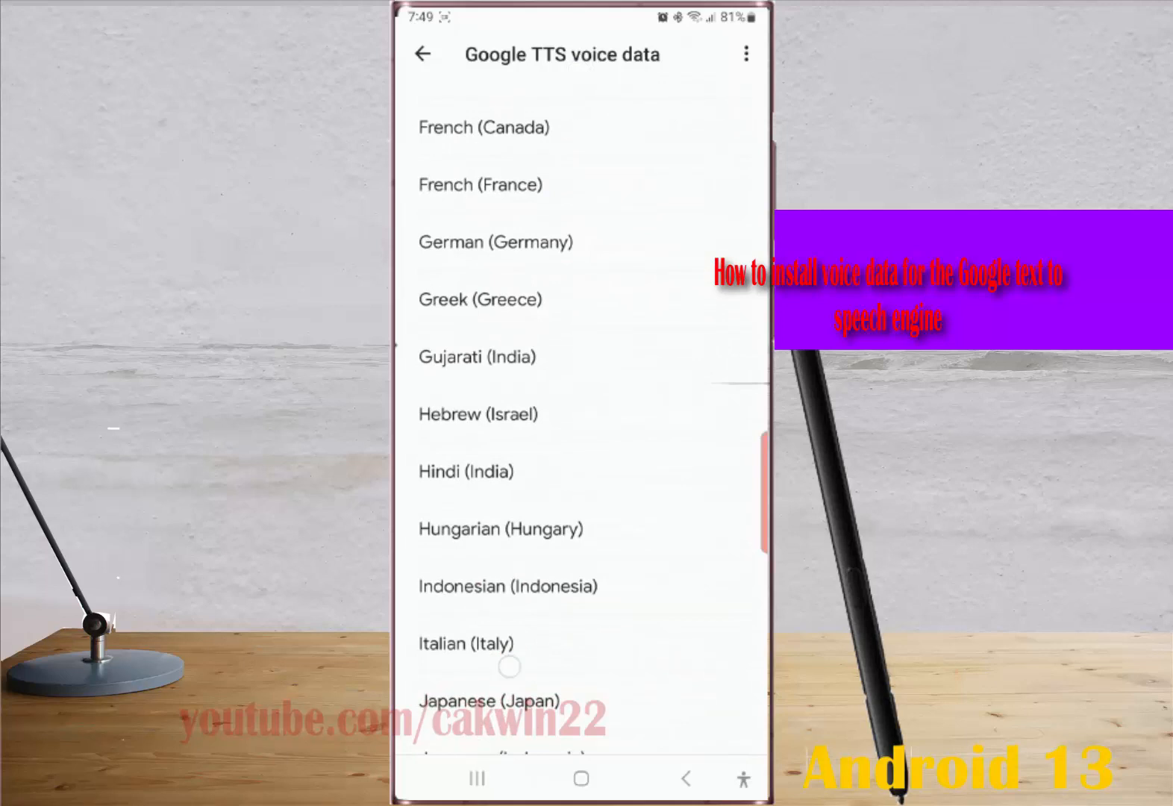
{"action": "left_click", "coordinate": [464, 643]}
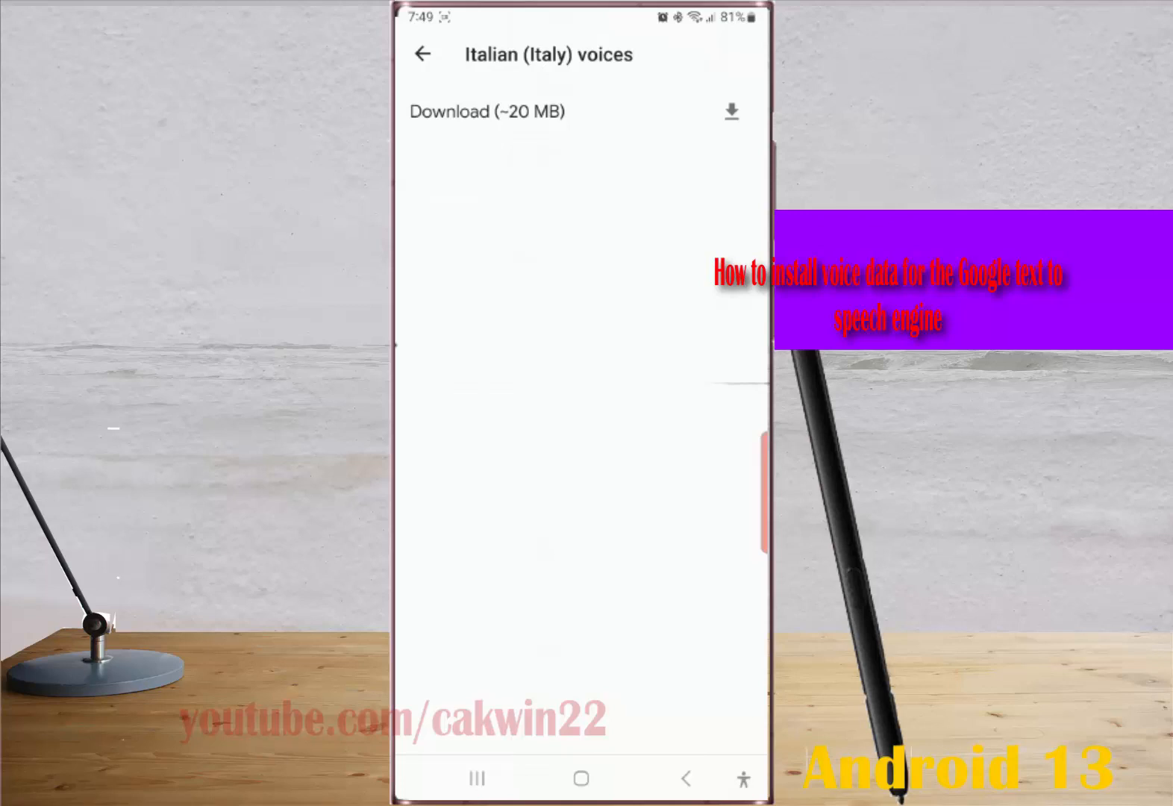
{"action": "left_click", "coordinate": [730, 111]}
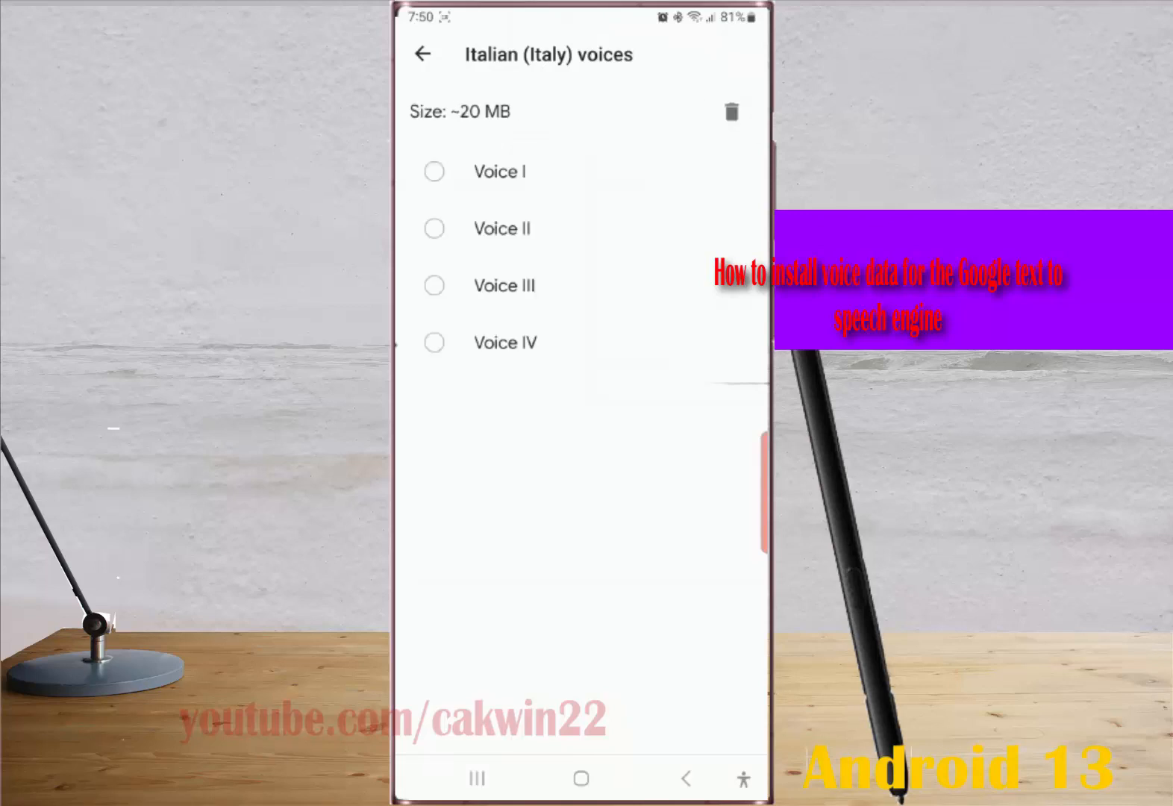
{"action": "left_click", "coordinate": [434, 342]}
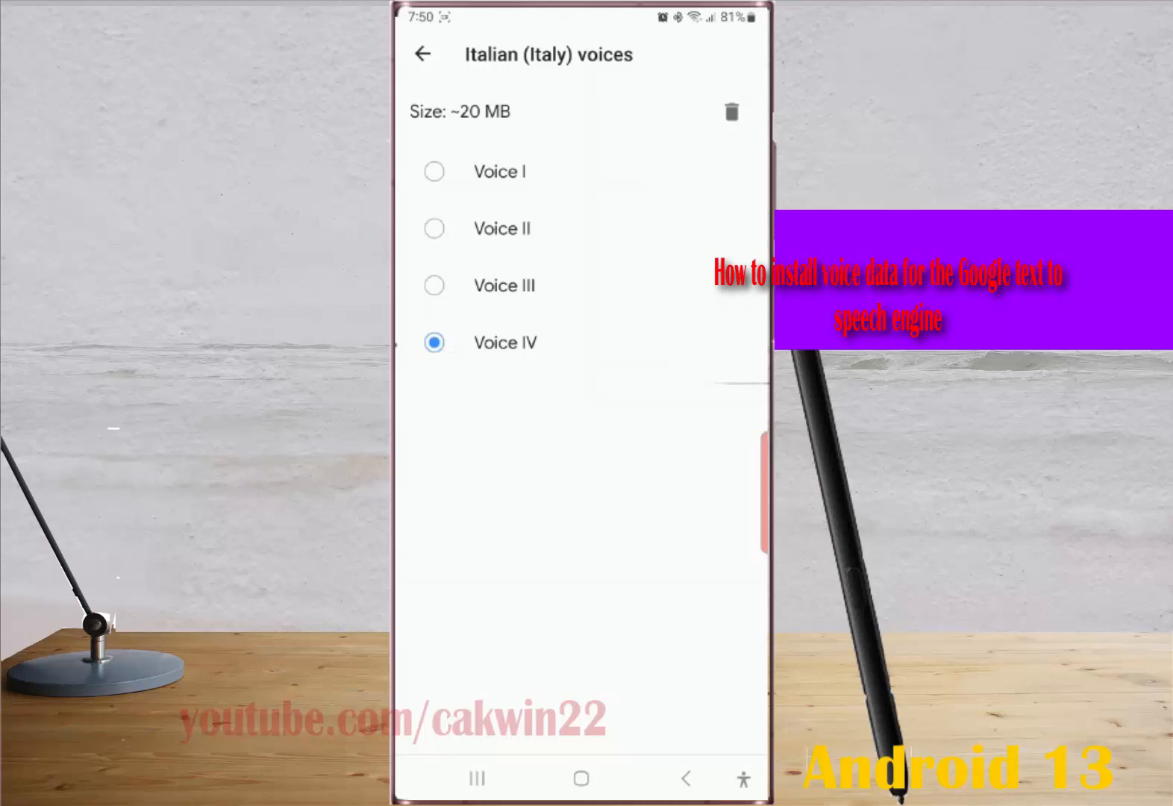